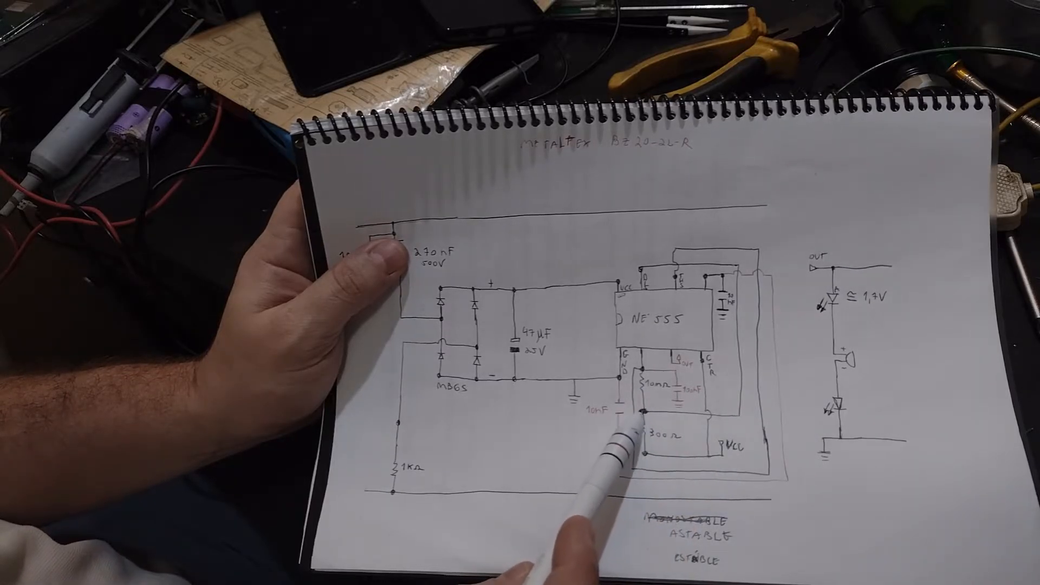
mouse_move(697, 425)
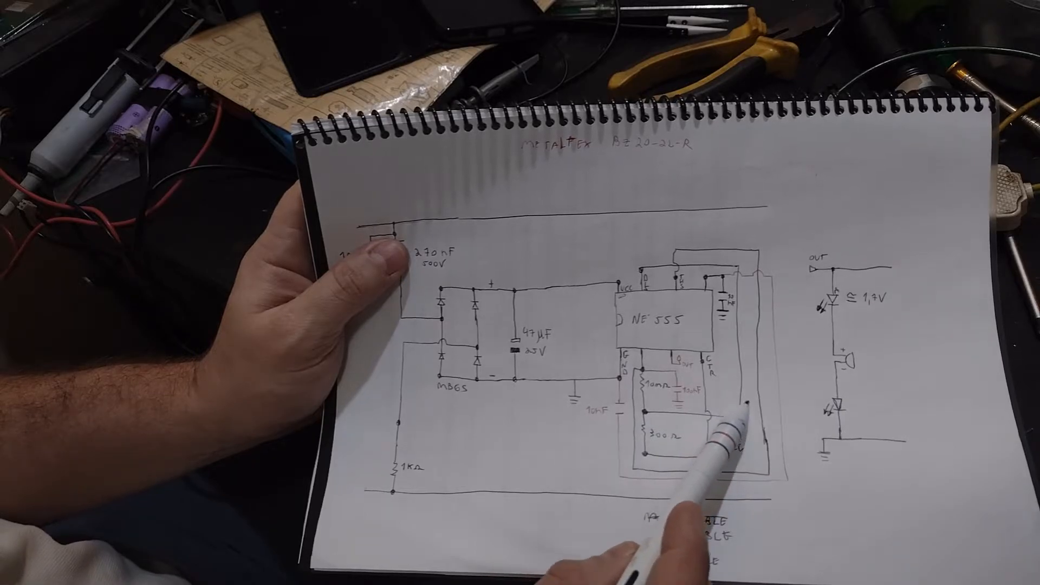